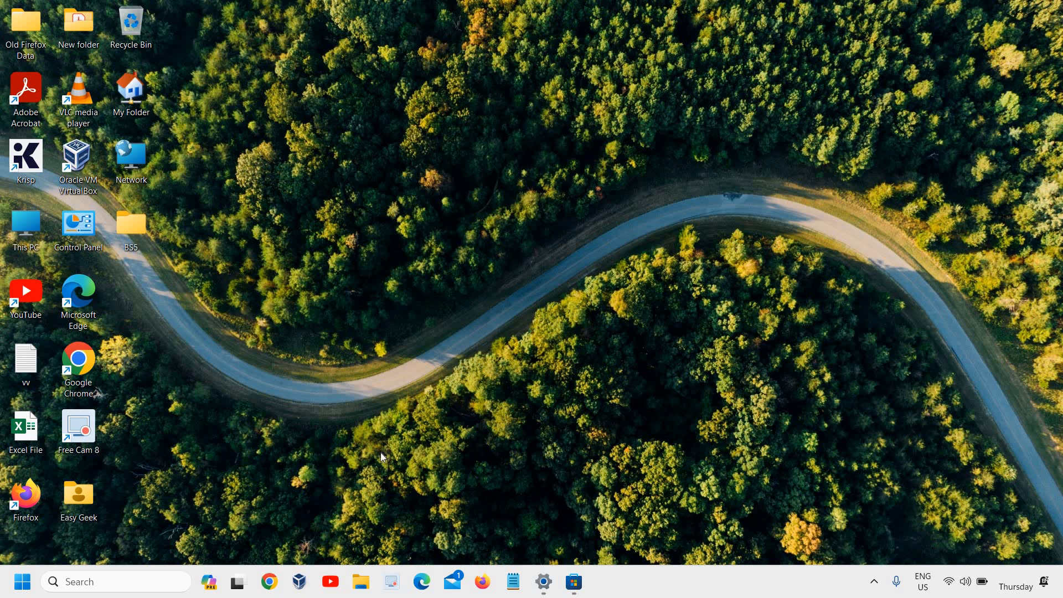
{"action": "mouse_move", "coordinate": [509, 444]}
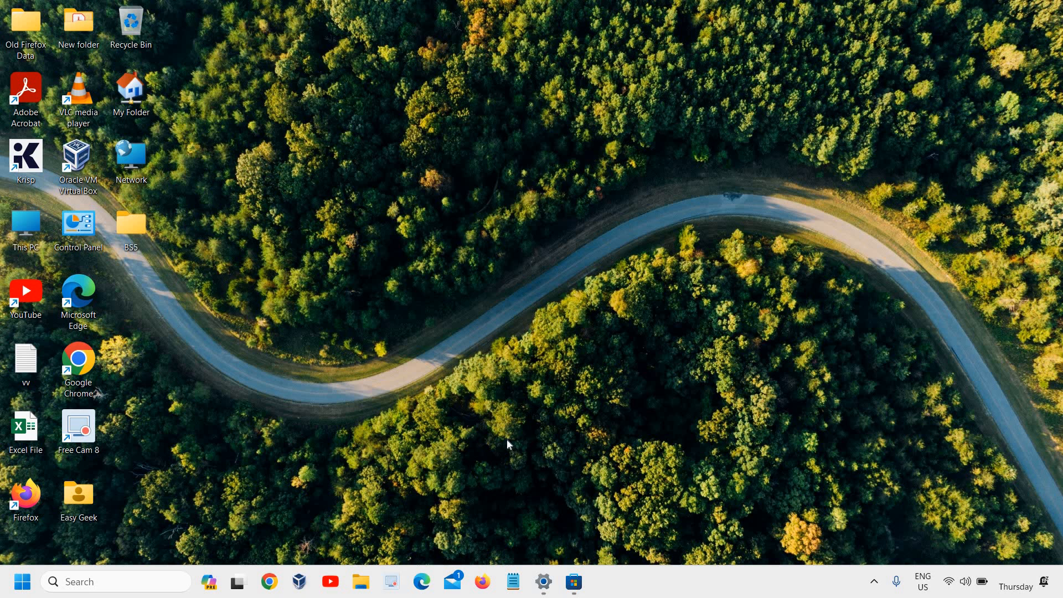
{"action": "mouse_move", "coordinate": [640, 532]}
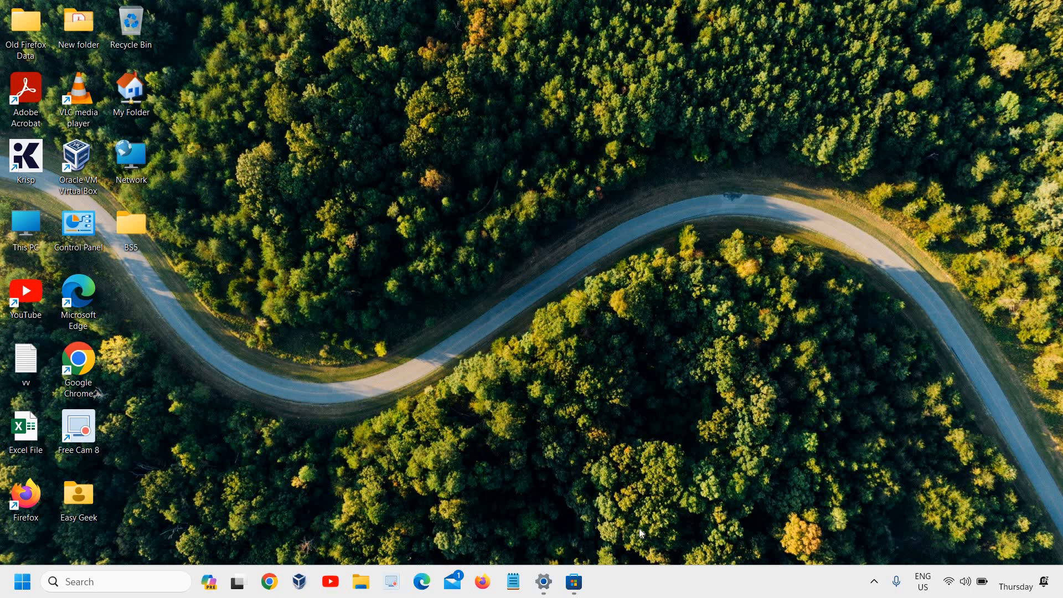
Step: In Microsoft Store, view Instagram's page, return home and scroll down to Top free games
{"action": "left_click", "coordinate": [573, 581]}
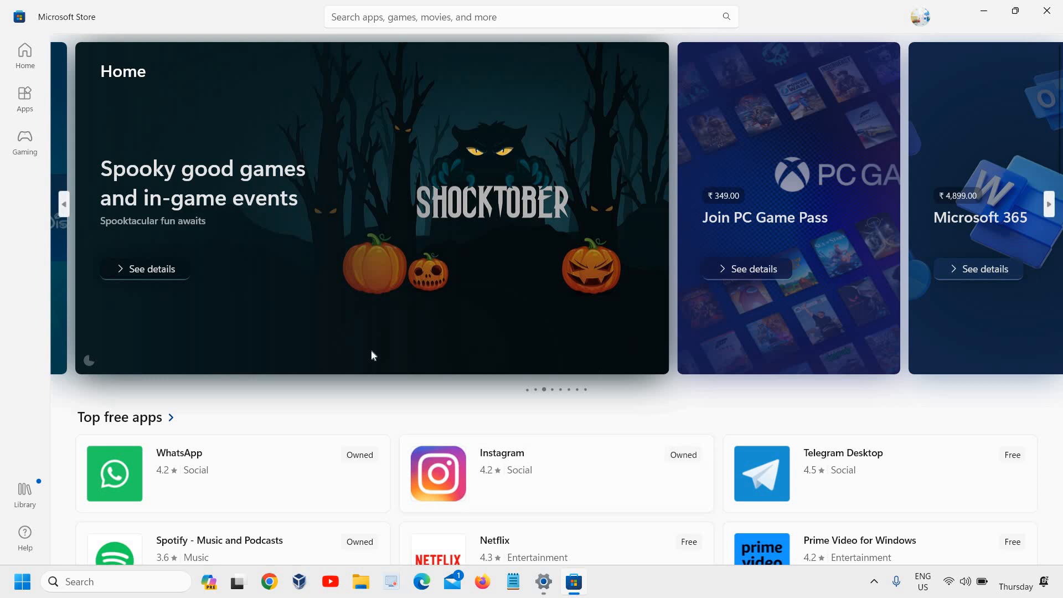
{"action": "mouse_move", "coordinate": [332, 401]}
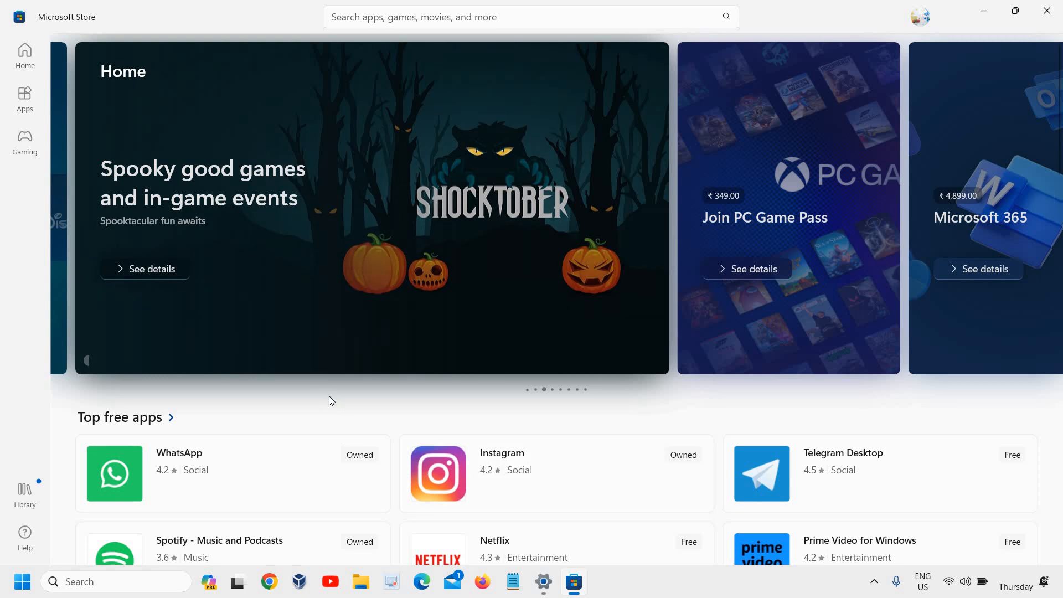
{"action": "mouse_move", "coordinate": [334, 53]}
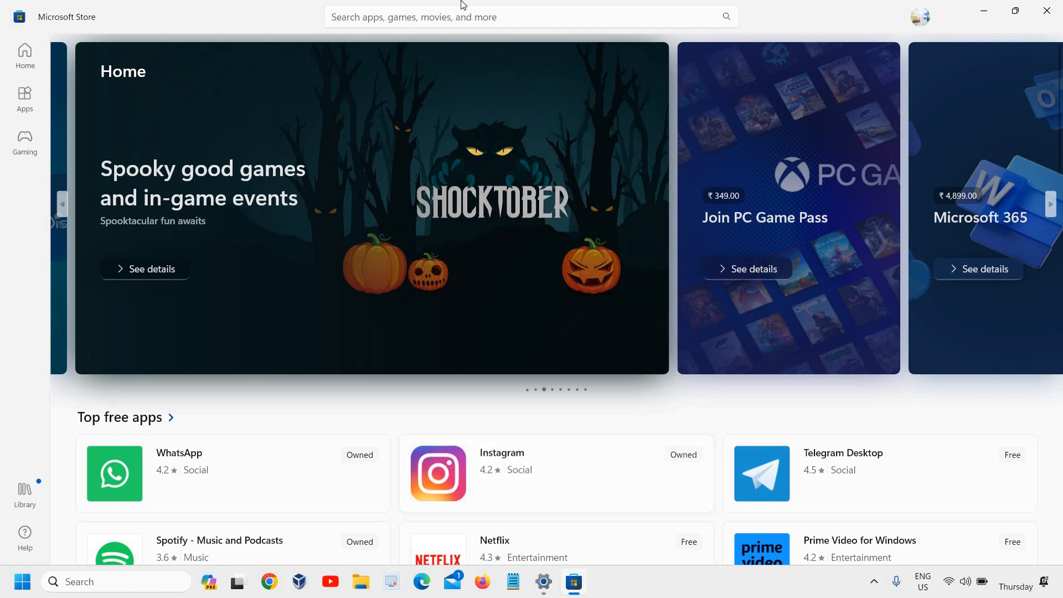
{"action": "left_click", "coordinate": [525, 17]}
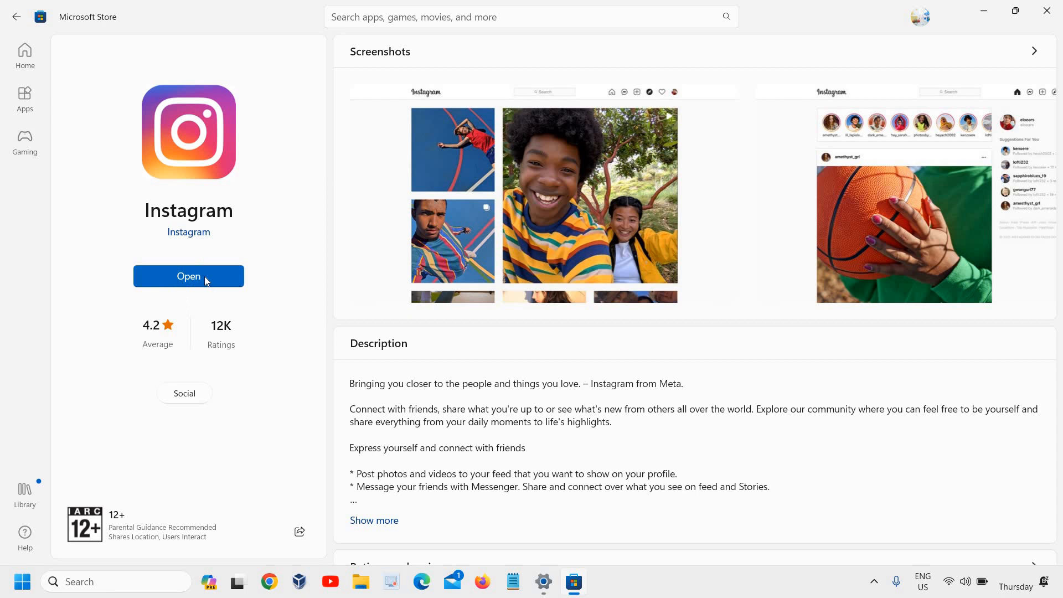
{"action": "mouse_move", "coordinate": [17, 11]}
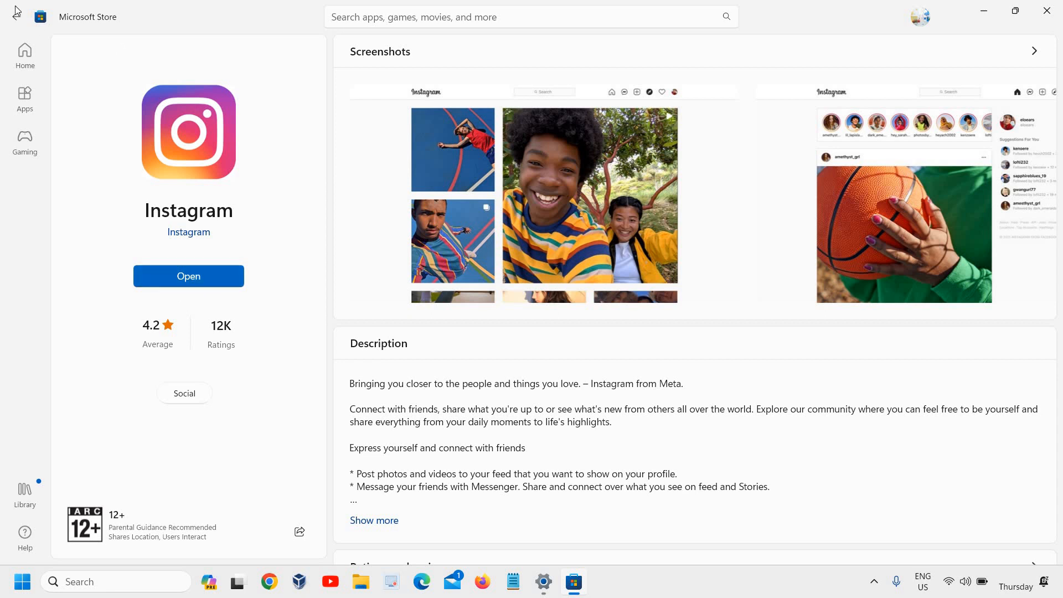
{"action": "left_click", "coordinate": [24, 55]}
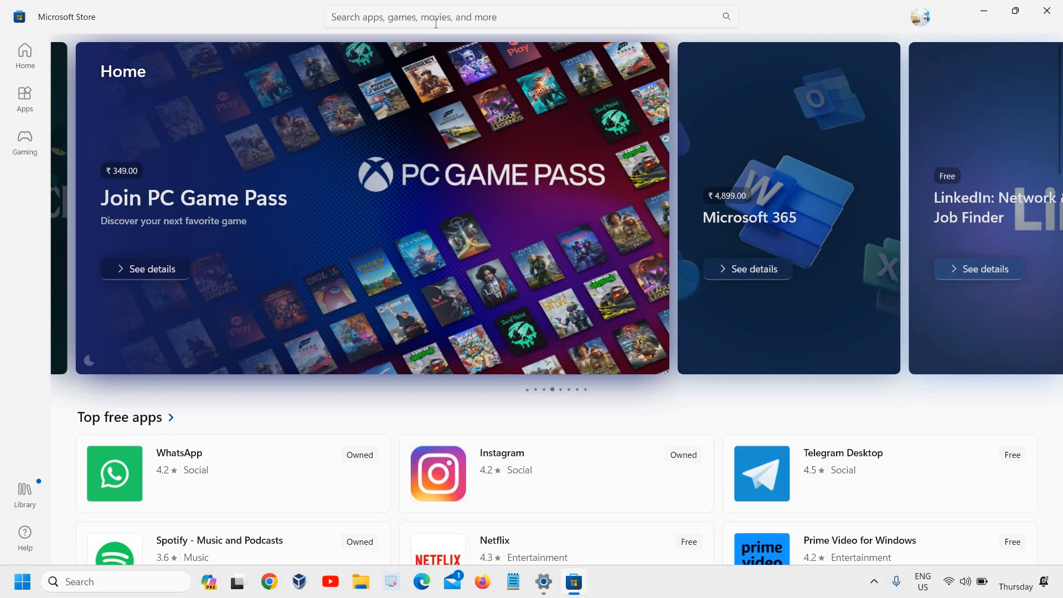
{"action": "scroll", "scroll_direction": "down", "scroll_amount": 3}
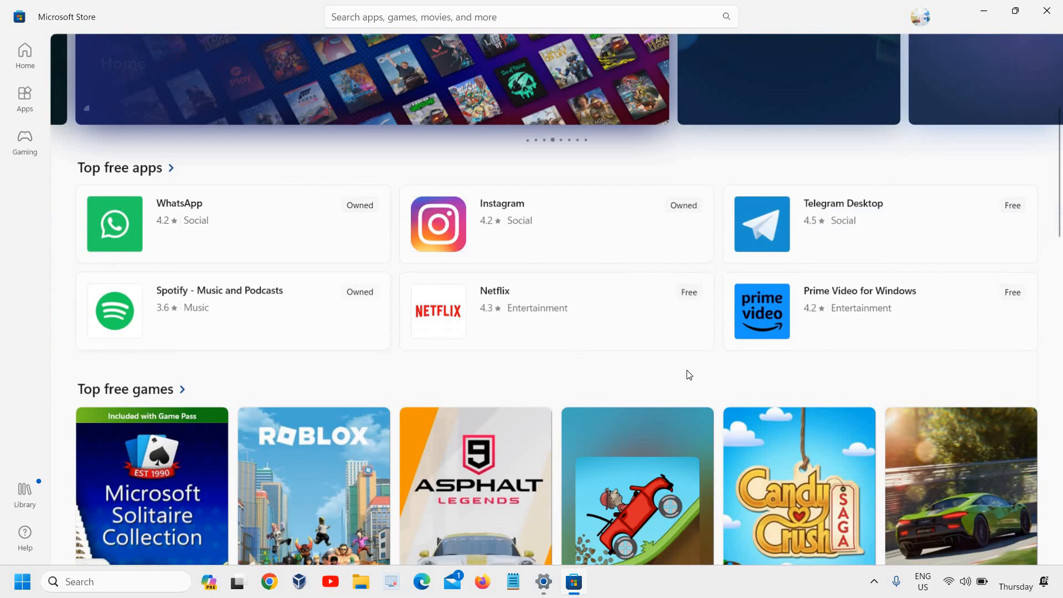
{"action": "scroll", "scroll_direction": "down", "scroll_amount": 3}
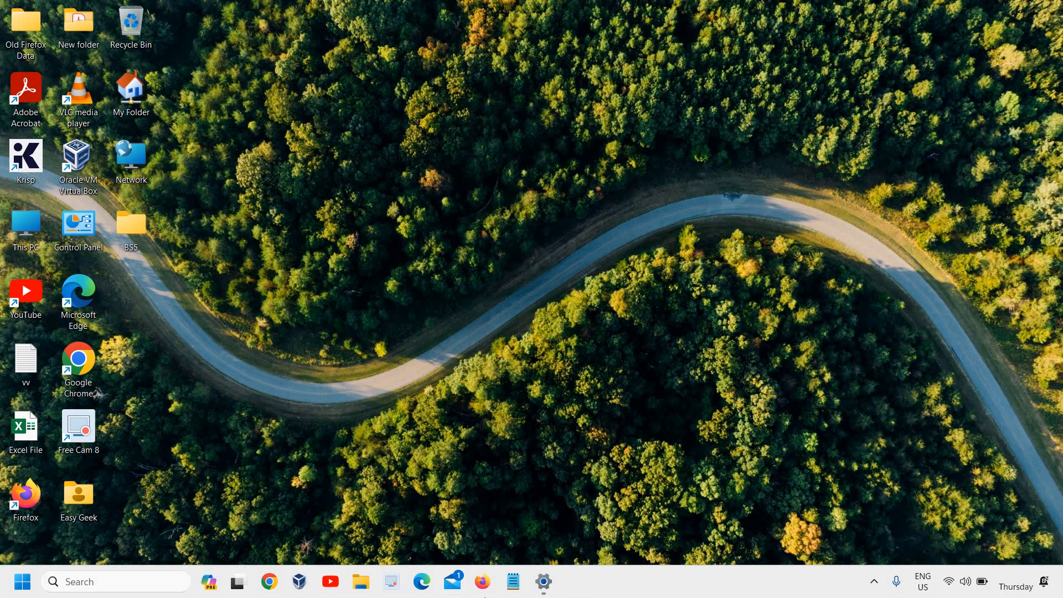
Step: Bring up the Windows quick-link menu of system shortcuts from the Start button
{"action": "right_click", "coordinate": [21, 582]}
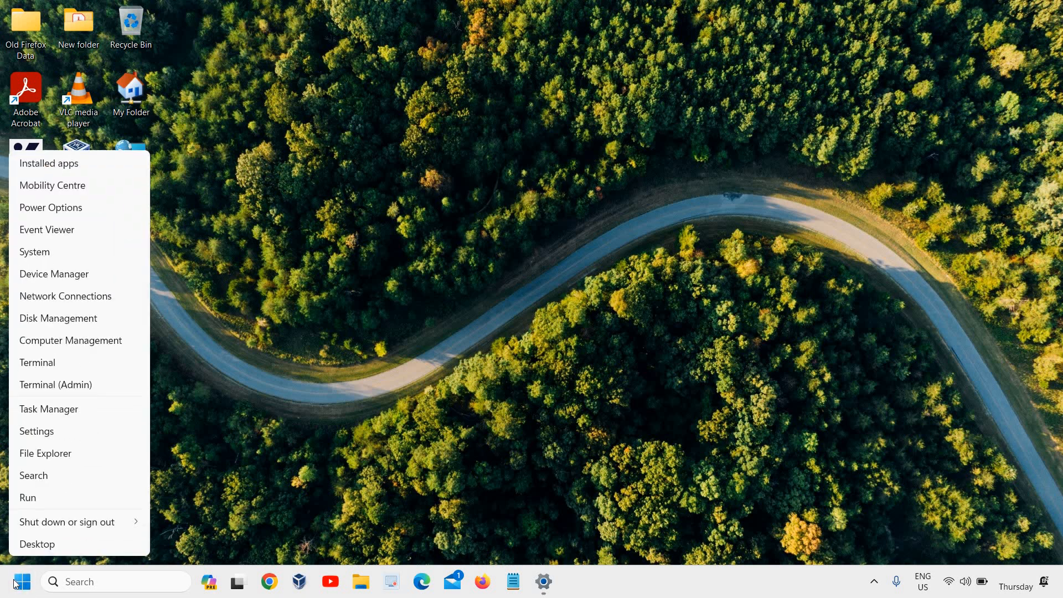
{"action": "mouse_move", "coordinate": [572, 588]}
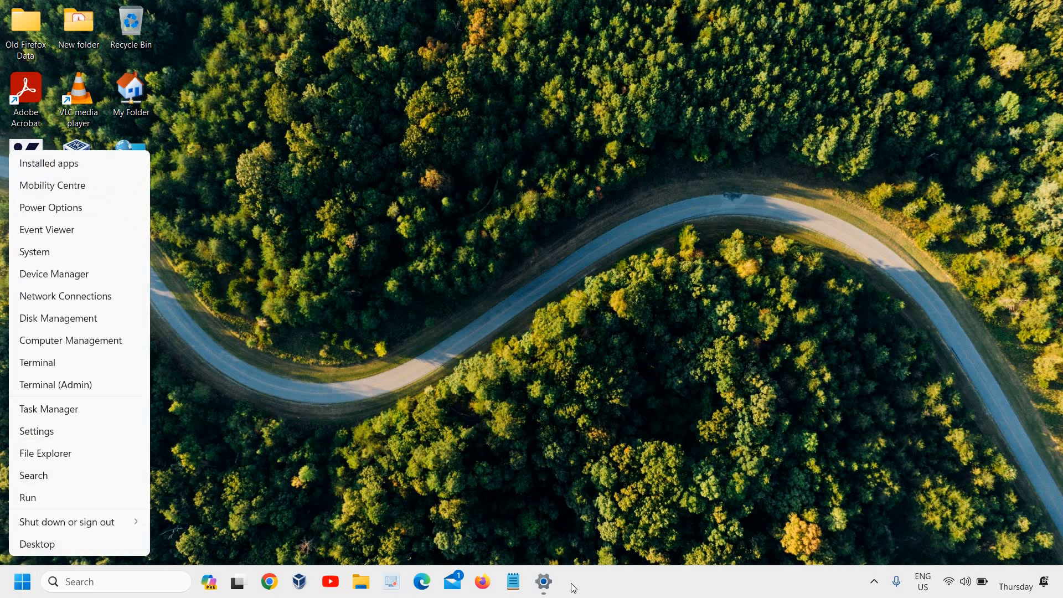
Step: Go to the installed apps settings, where Asphalt 9: Legends shows at 4.05 GB
{"action": "left_click", "coordinate": [49, 162]}
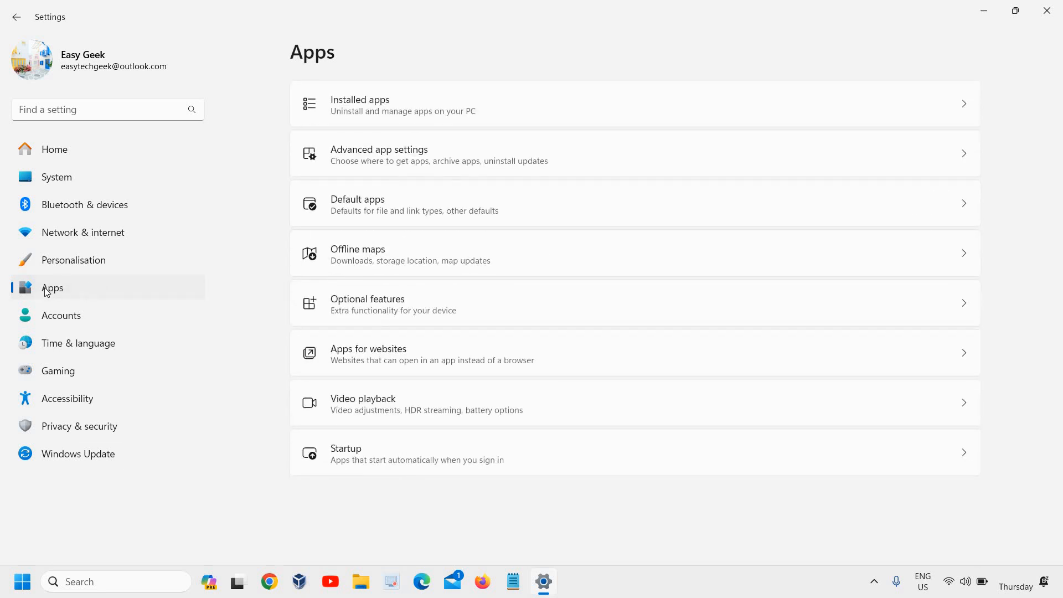
{"action": "mouse_move", "coordinate": [77, 299]}
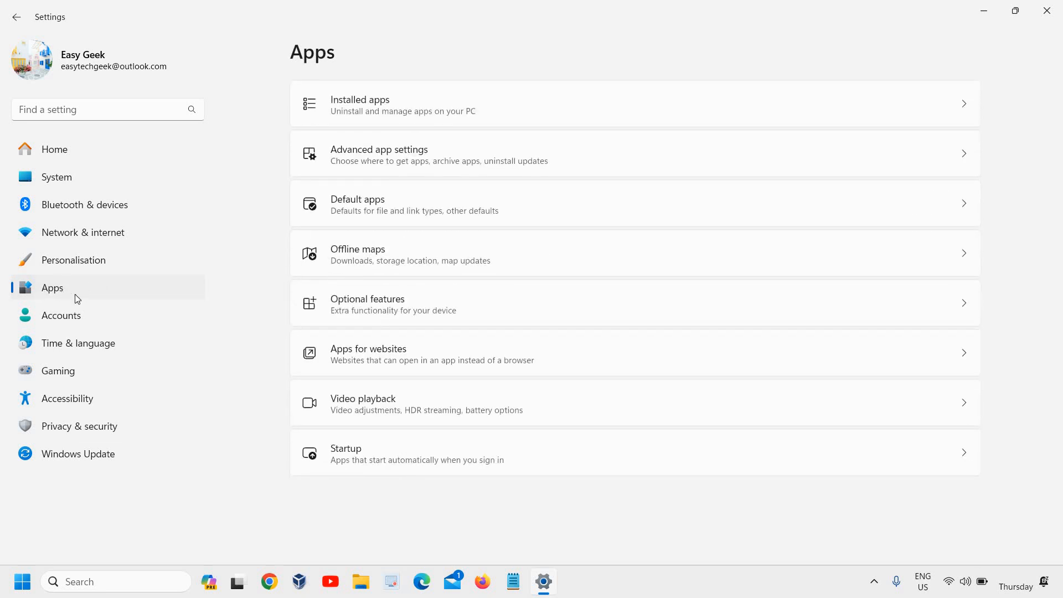
{"action": "mouse_move", "coordinate": [395, 129]}
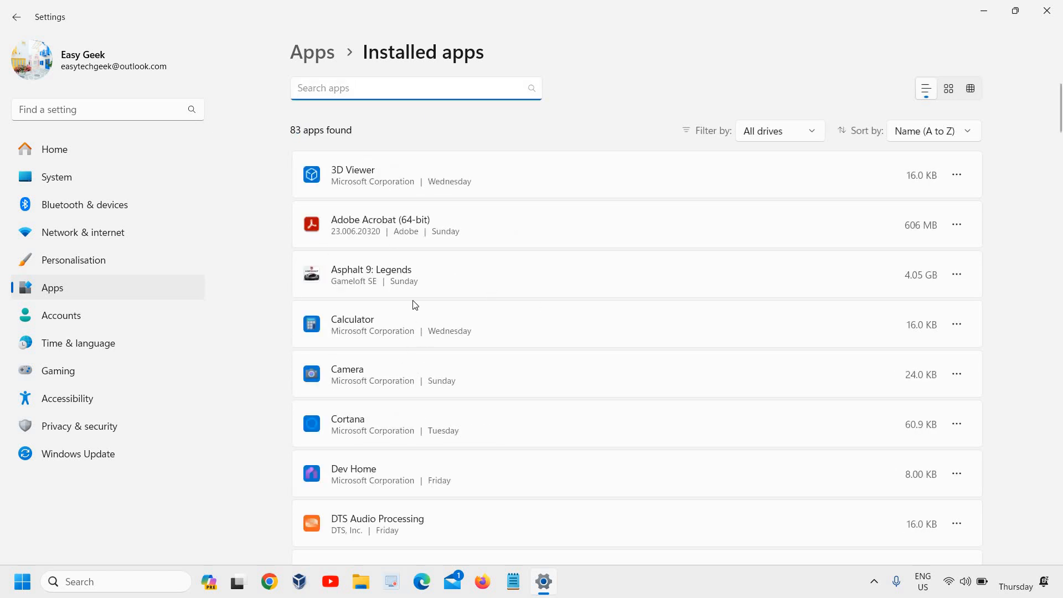
{"action": "mouse_move", "coordinate": [295, 277]}
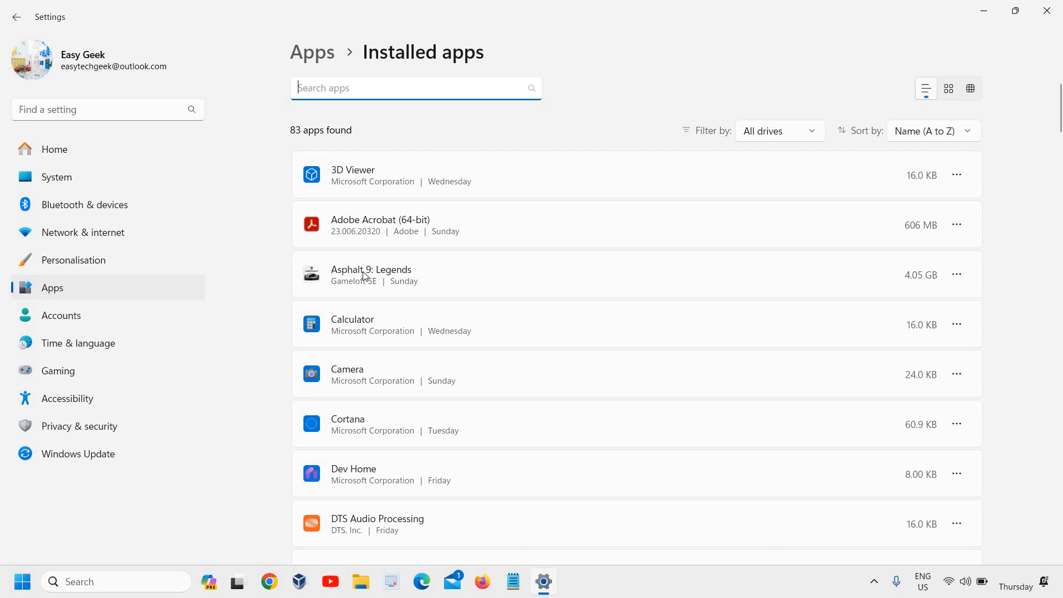
{"action": "mouse_move", "coordinate": [919, 289]}
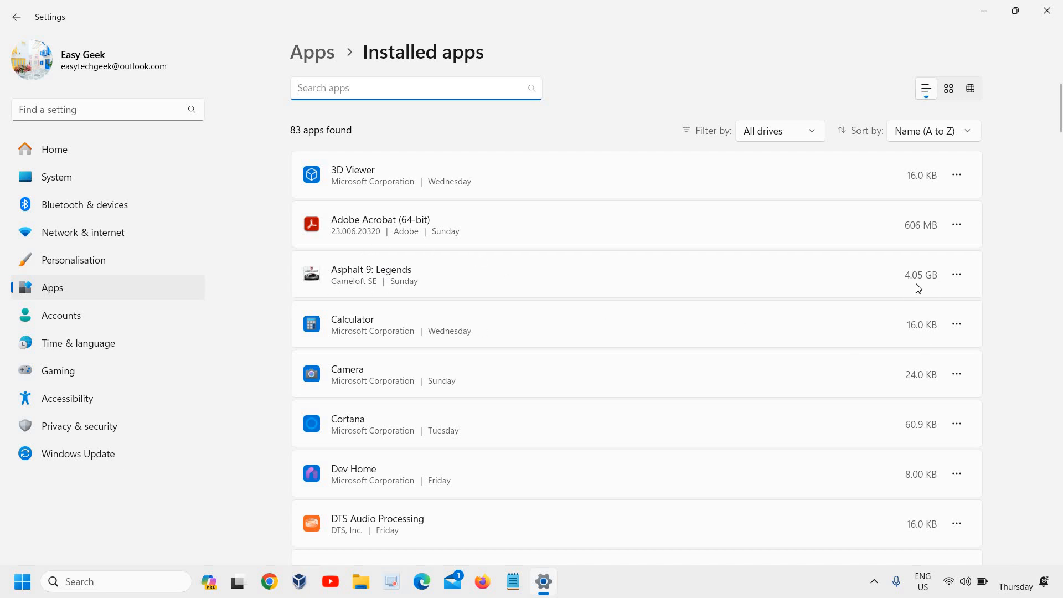
{"action": "mouse_move", "coordinate": [925, 283]}
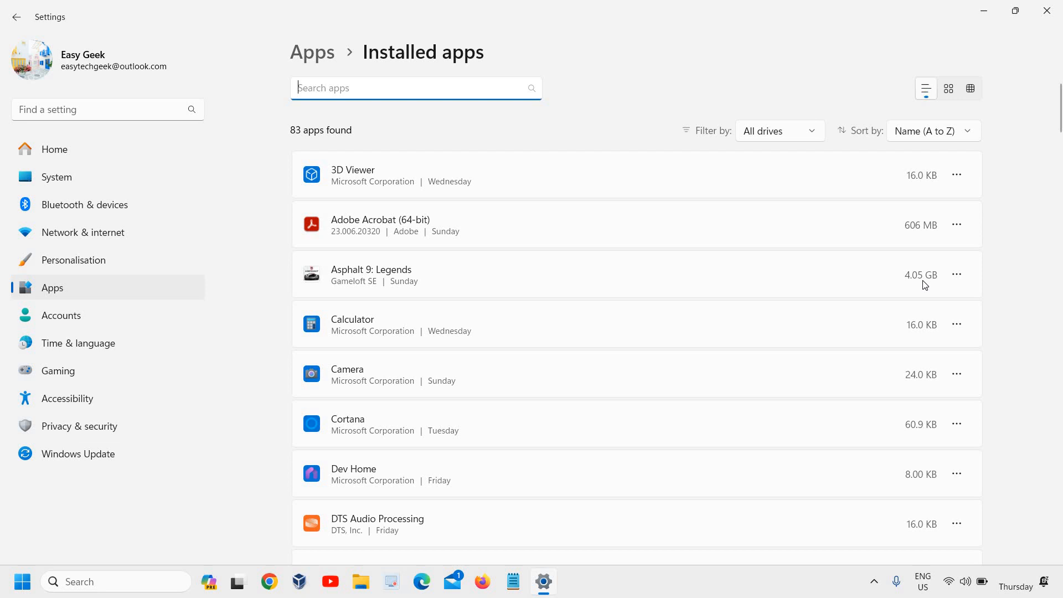
{"action": "mouse_move", "coordinate": [146, 574]}
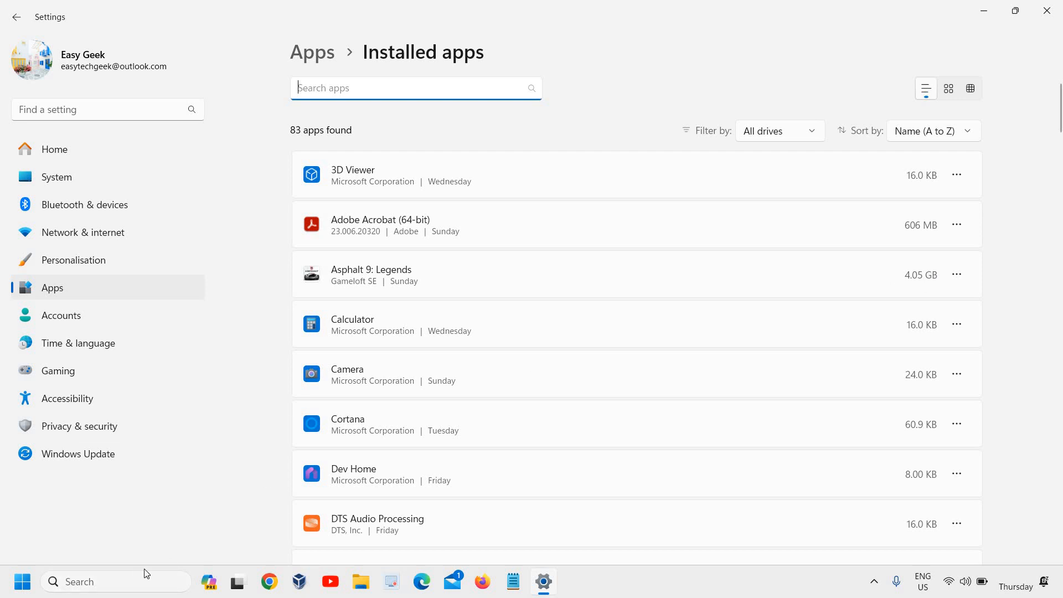
{"action": "key", "text": "Win+r"}
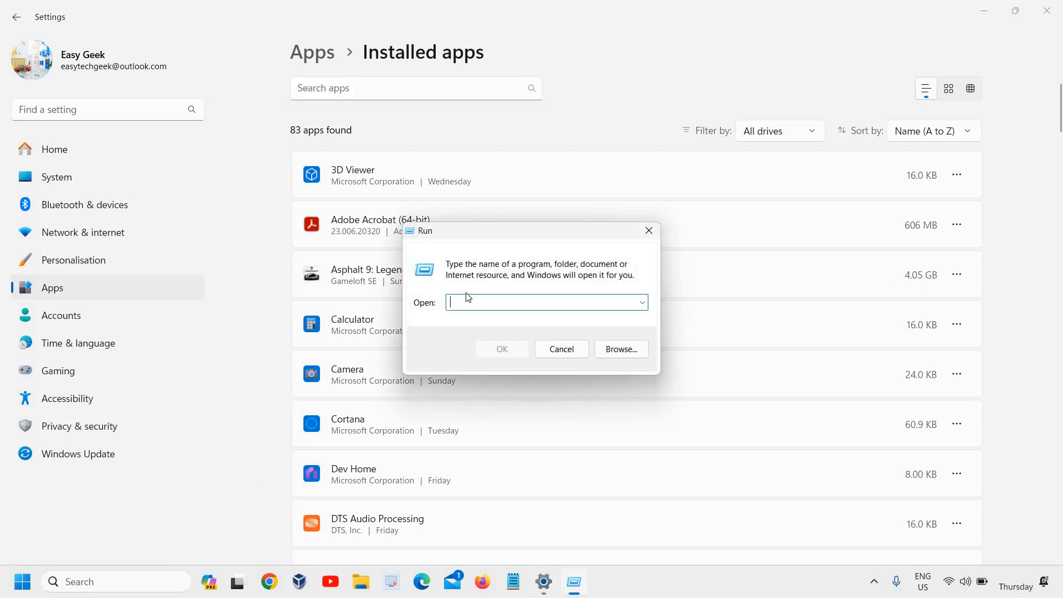
{"action": "type", "text": "appwiz"}
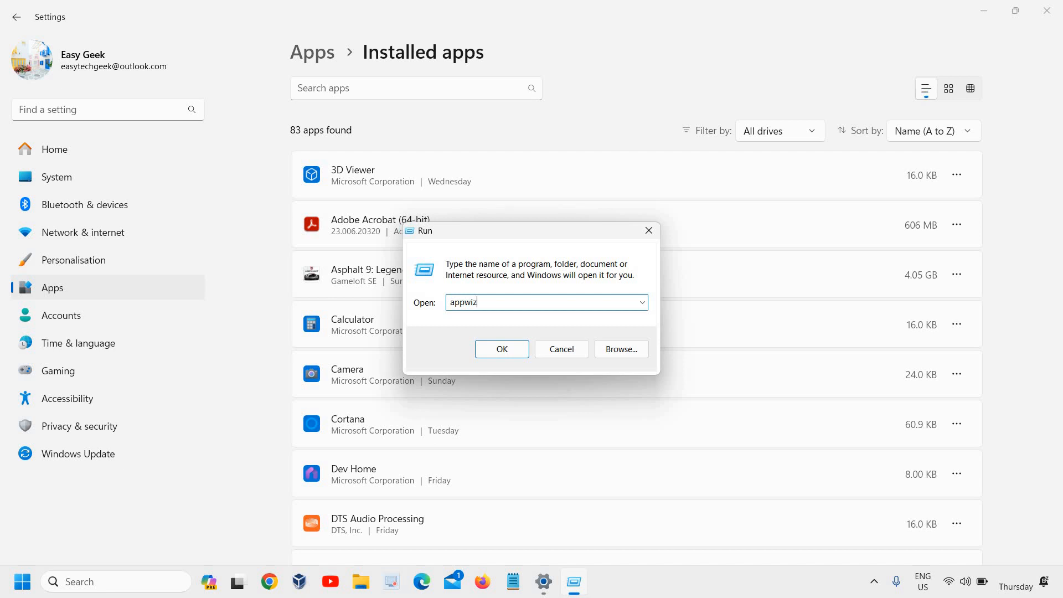
{"action": "type", "text": ".cpl"}
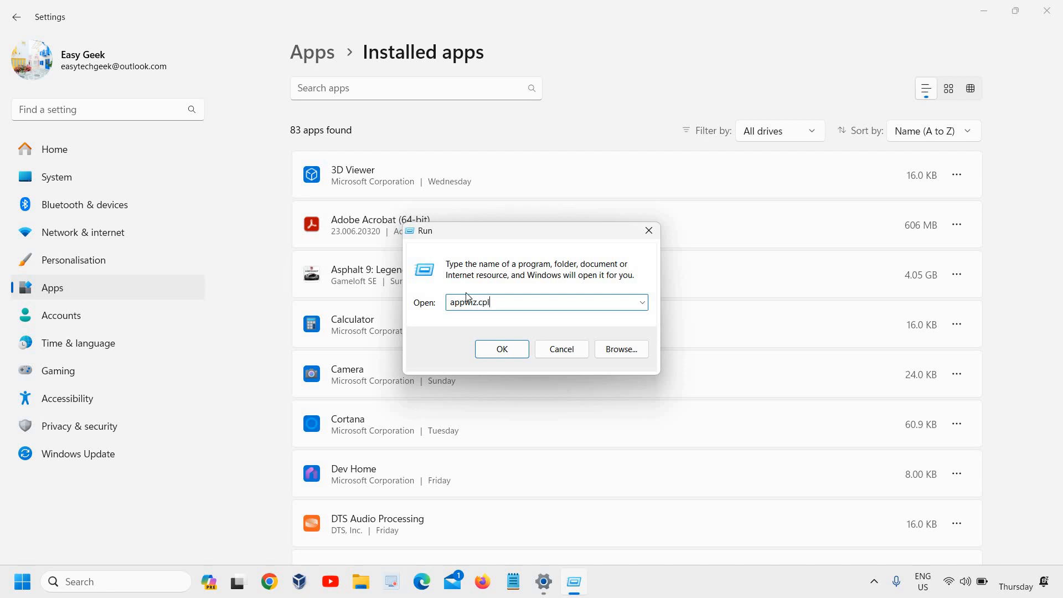
{"action": "left_click", "coordinate": [502, 349]}
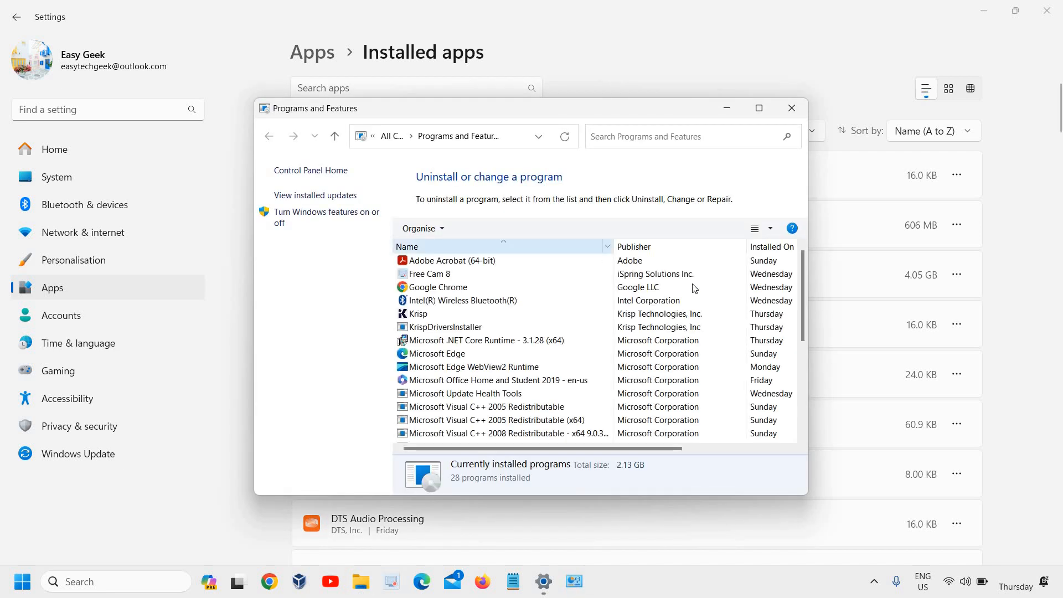
{"action": "left_click", "coordinate": [759, 109]}
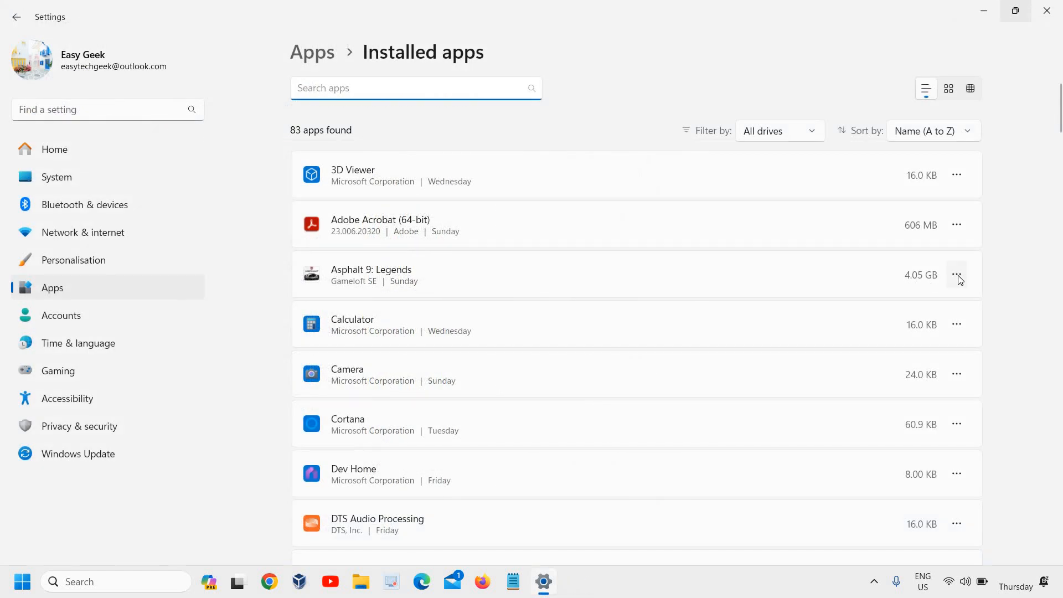
Step: Uninstall Asphalt 9: Legends from its options menu and confirm removing its data
{"action": "left_click", "coordinate": [957, 275]}
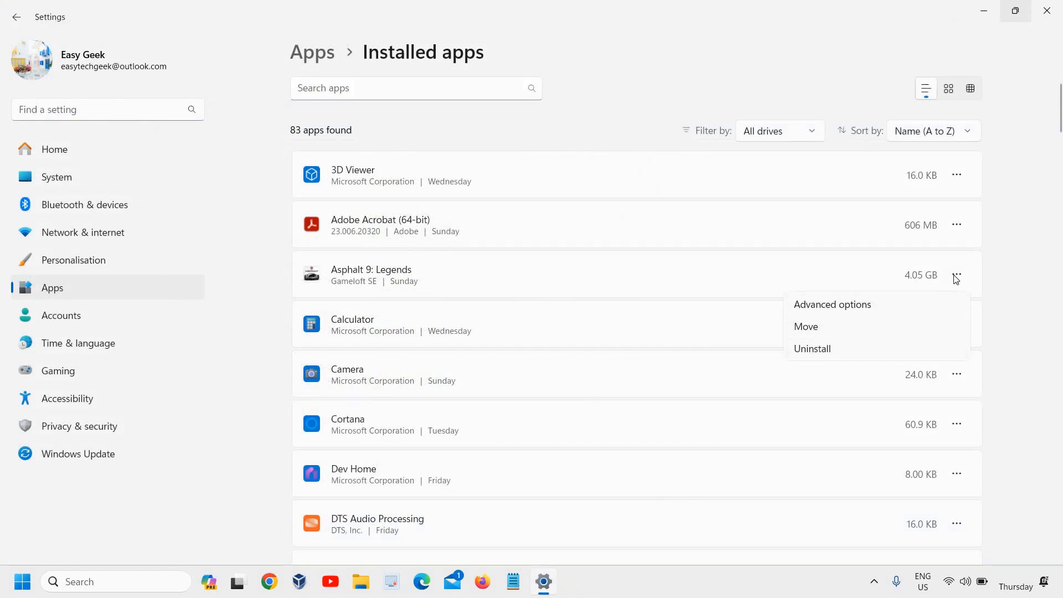
{"action": "left_click", "coordinate": [813, 349]}
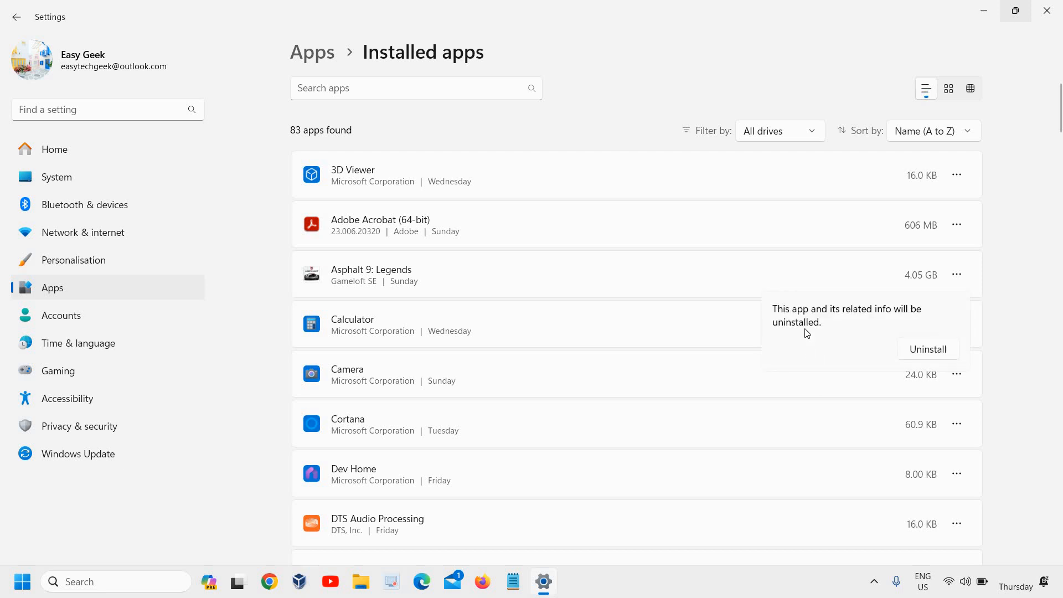
{"action": "left_click", "coordinate": [928, 349]}
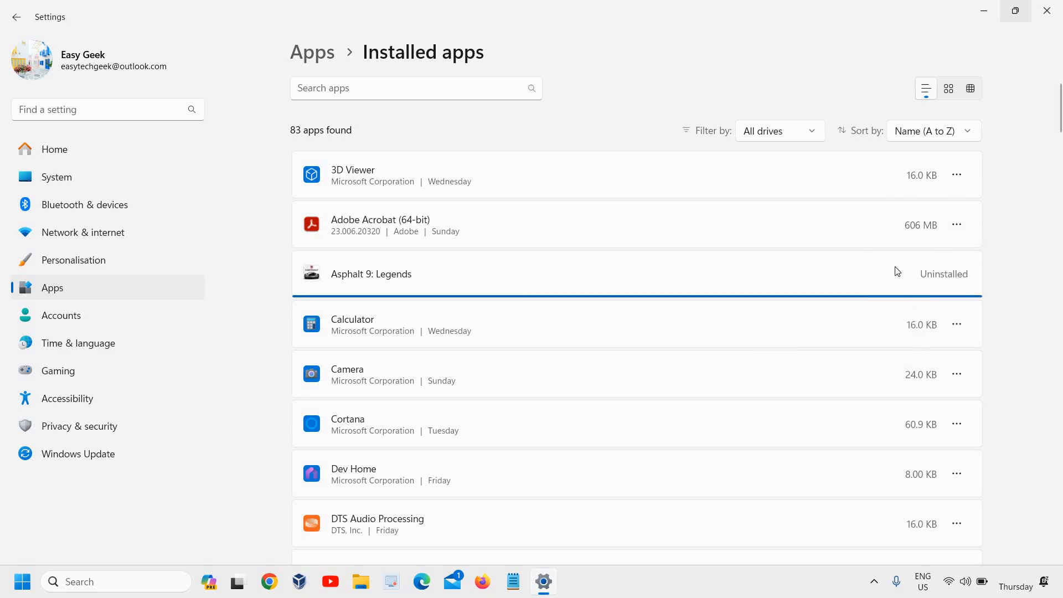
{"action": "scroll", "scroll_direction": "down", "scroll_amount": 3}
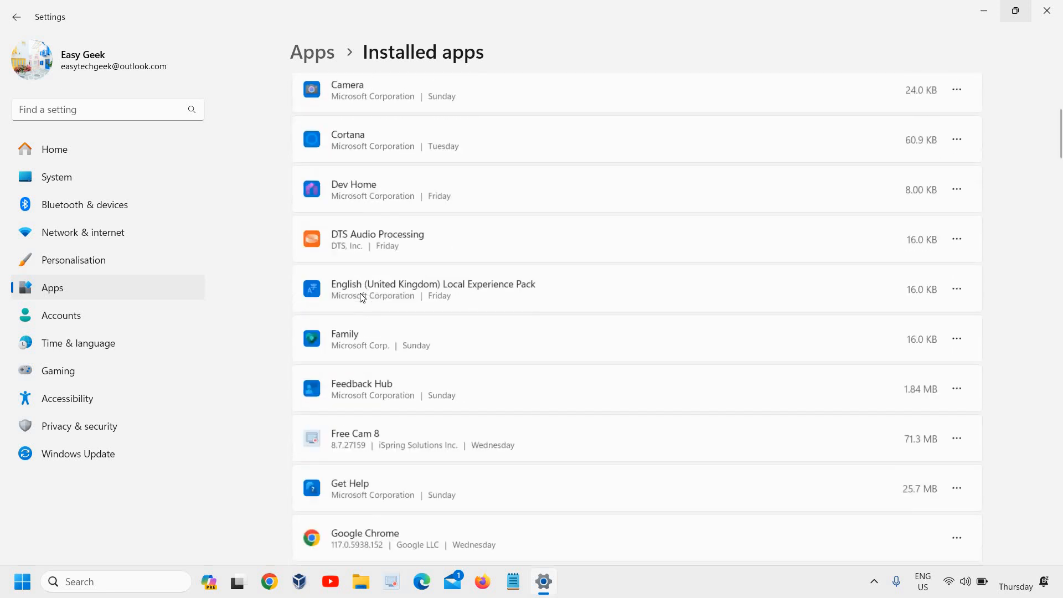
{"action": "scroll", "scroll_direction": "down", "scroll_amount": 3}
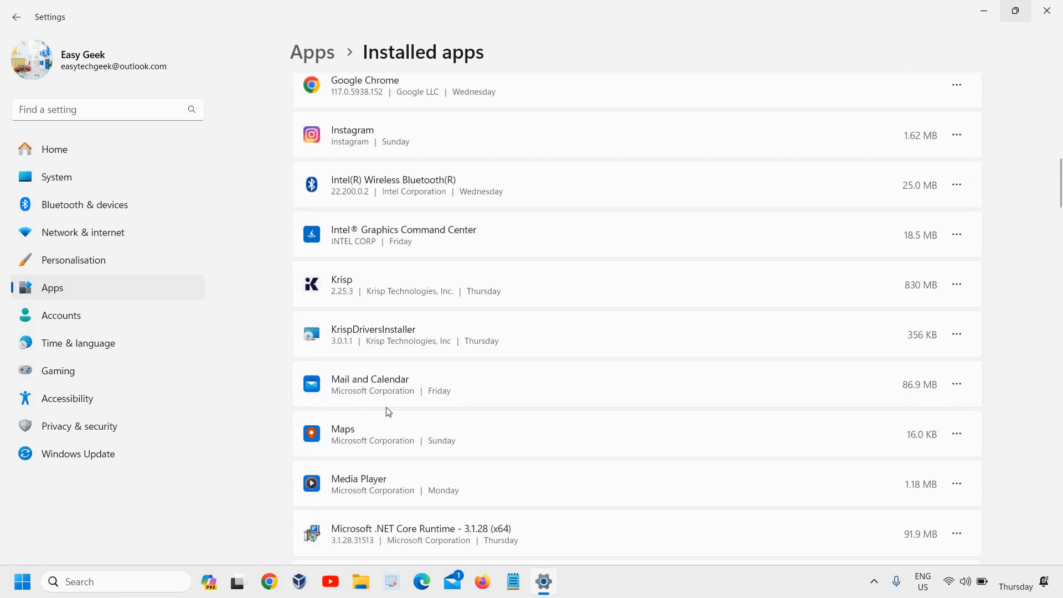
{"action": "scroll", "scroll_direction": "down", "scroll_amount": 3}
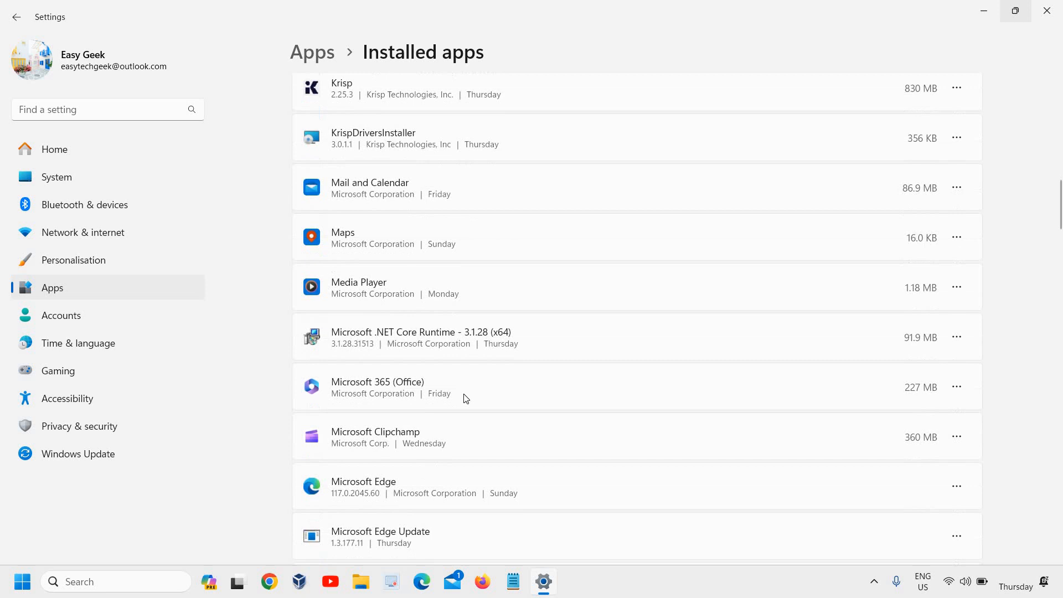
{"action": "scroll", "scroll_direction": "down", "scroll_amount": 3}
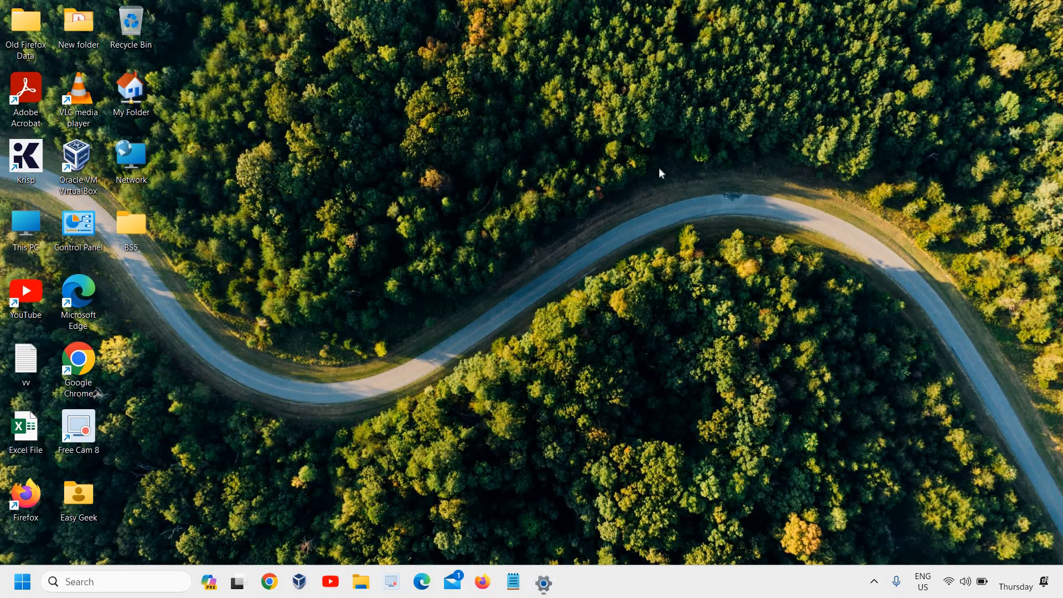
{"action": "mouse_move", "coordinate": [567, 361]}
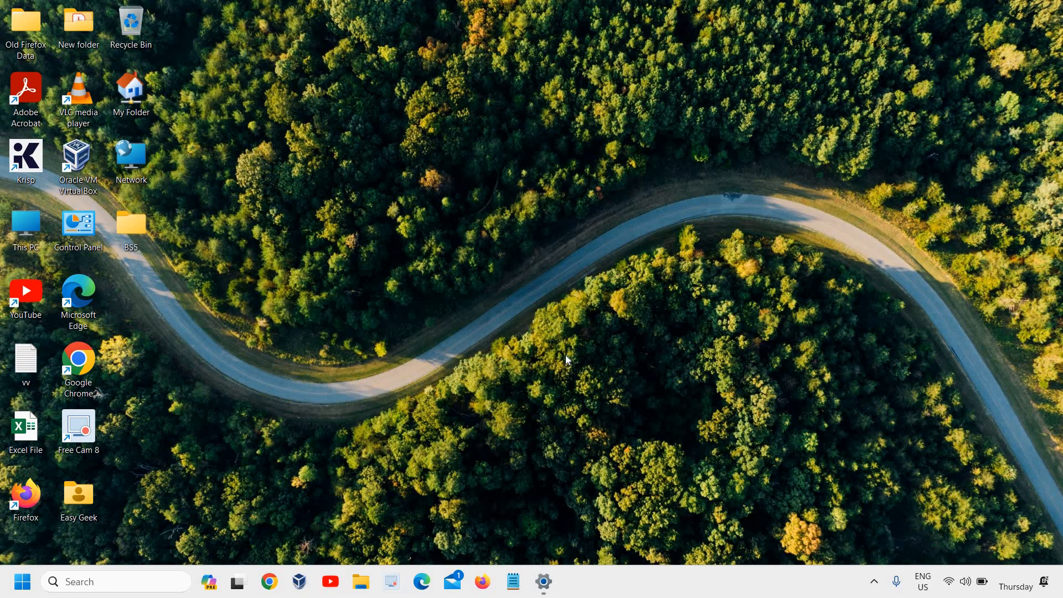
{"action": "mouse_move", "coordinate": [543, 313]}
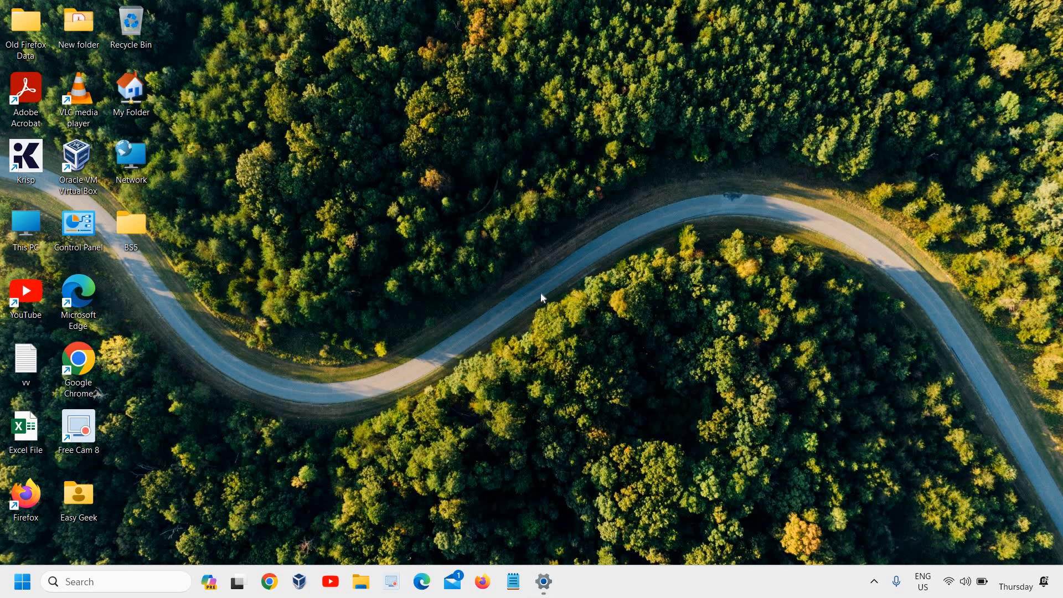
{"action": "mouse_move", "coordinate": [542, 298]}
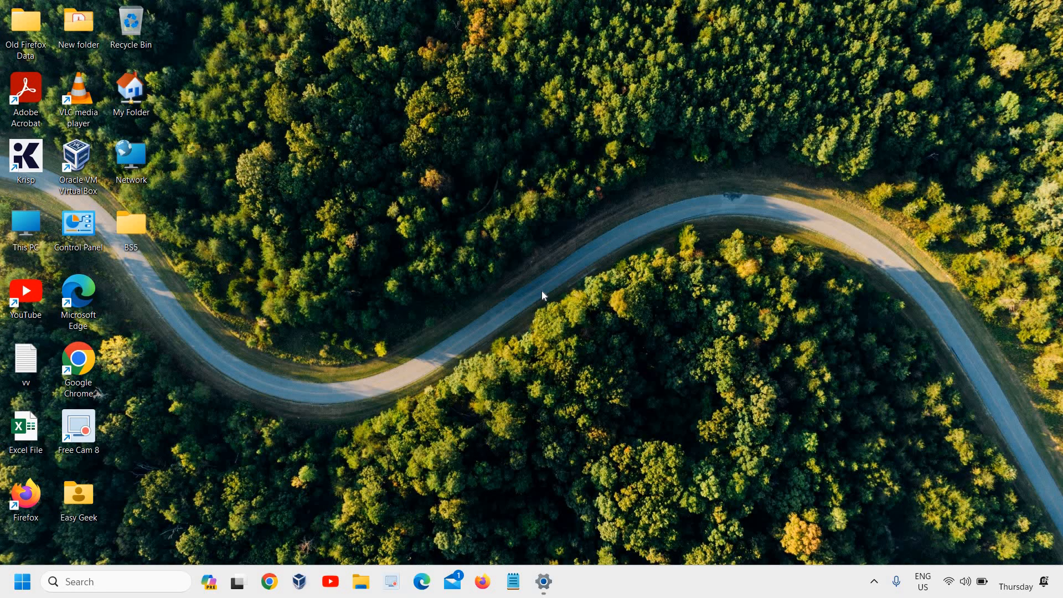